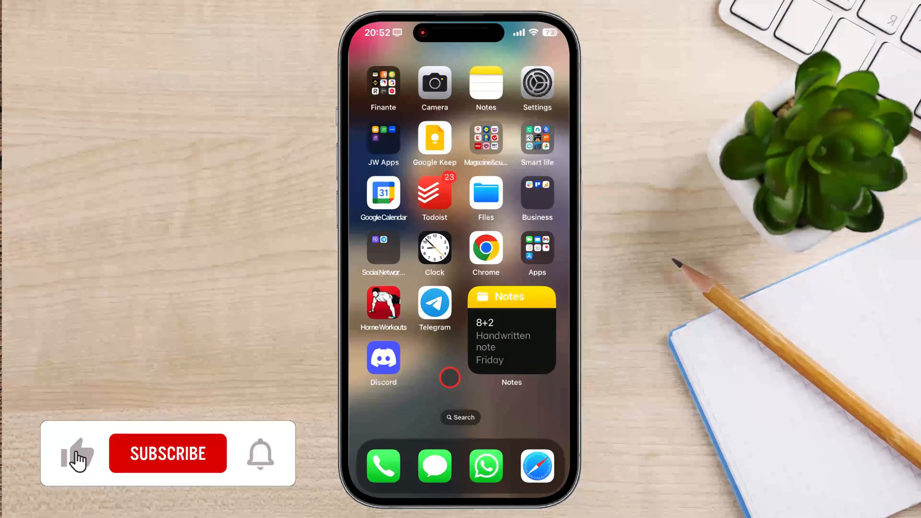
- Launch Telegram from the home screen and raise the SC chat's quick-action menu
left_click(168, 453)
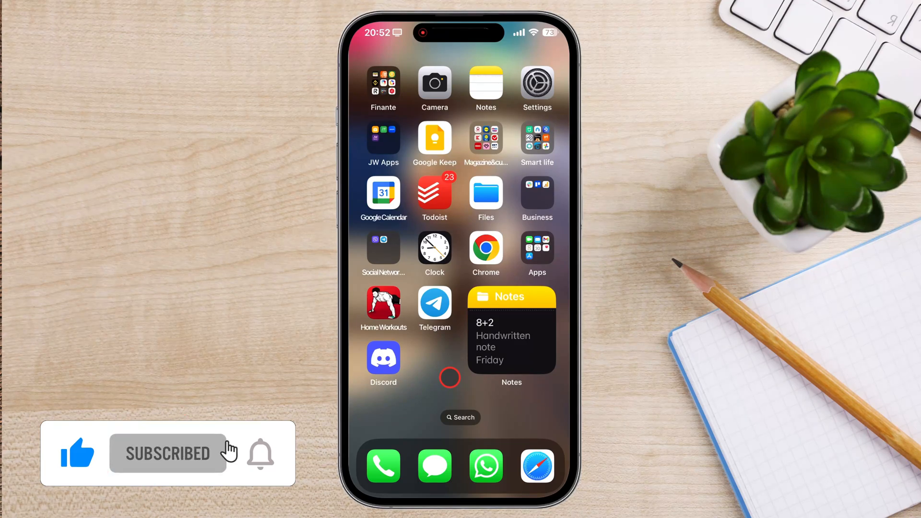
left_click(260, 453)
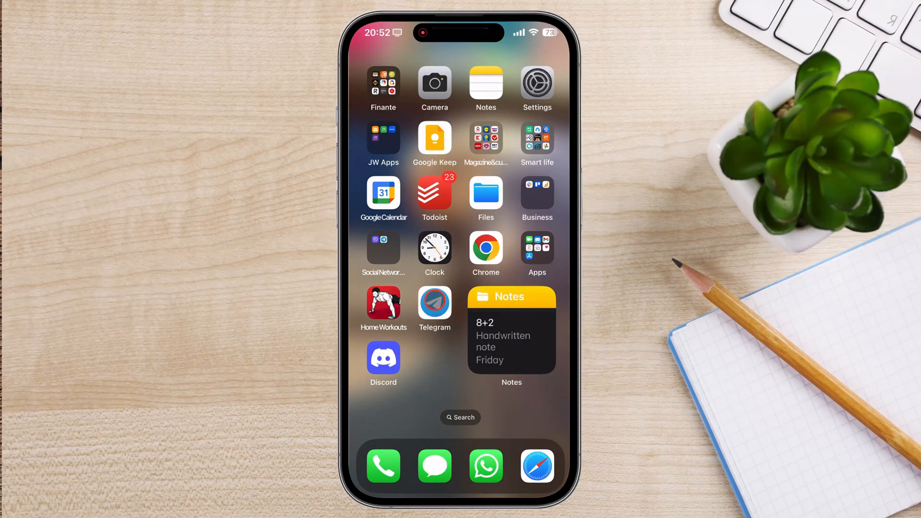
left_click(434, 305)
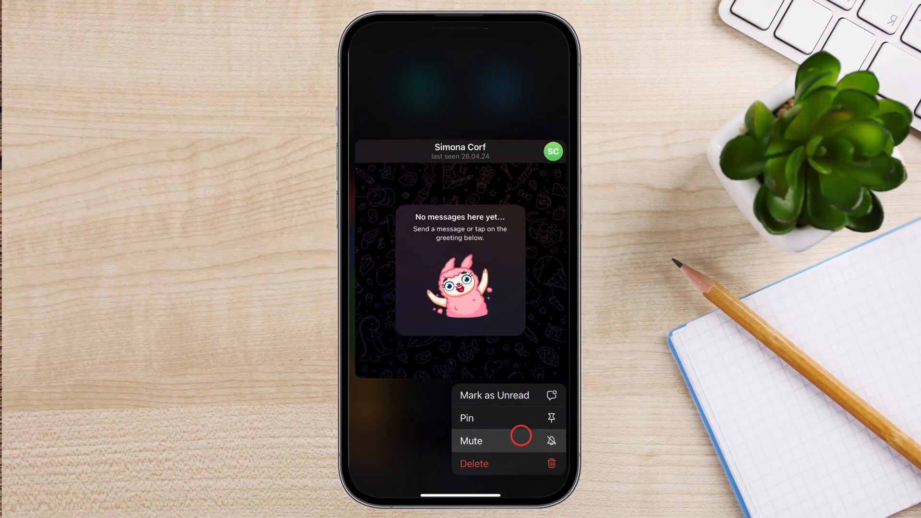
mouse_move(519, 418)
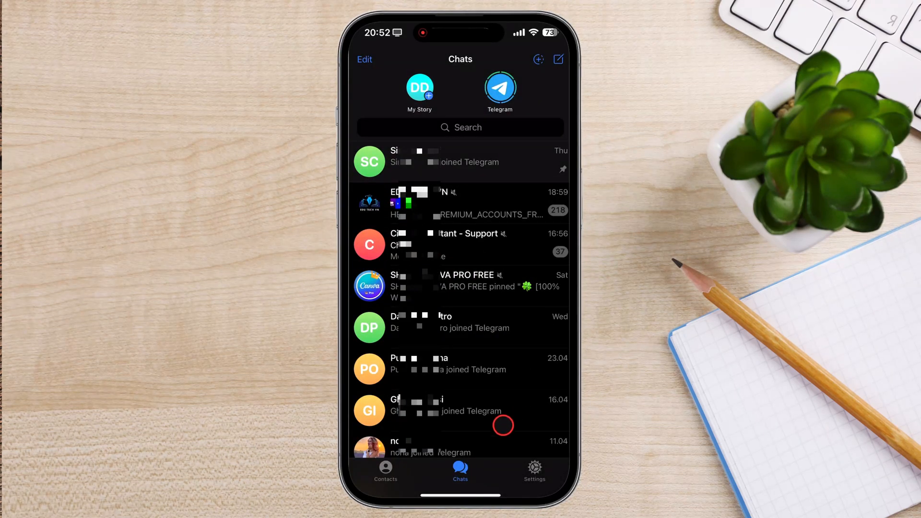
- Scroll down the Chats list to reach older chats for pinning
scroll("down", 3)
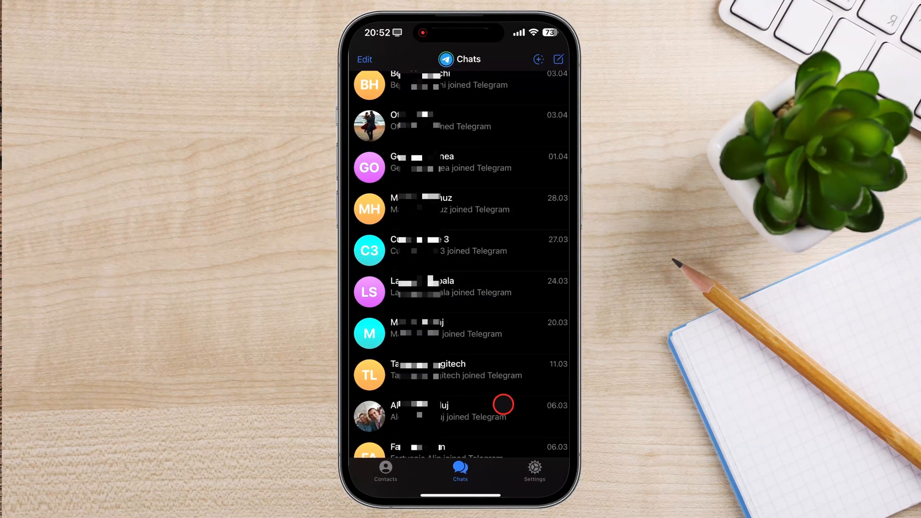
scroll("down", 3)
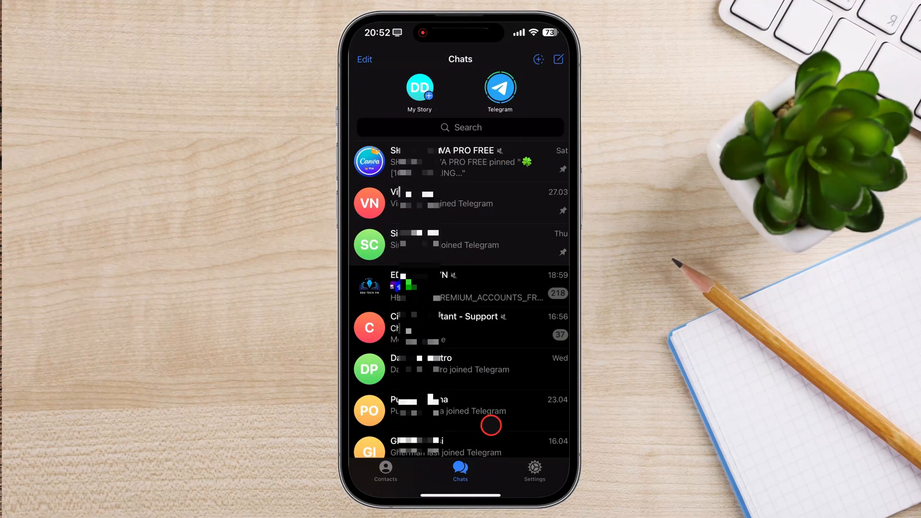
mouse_move(457, 245)
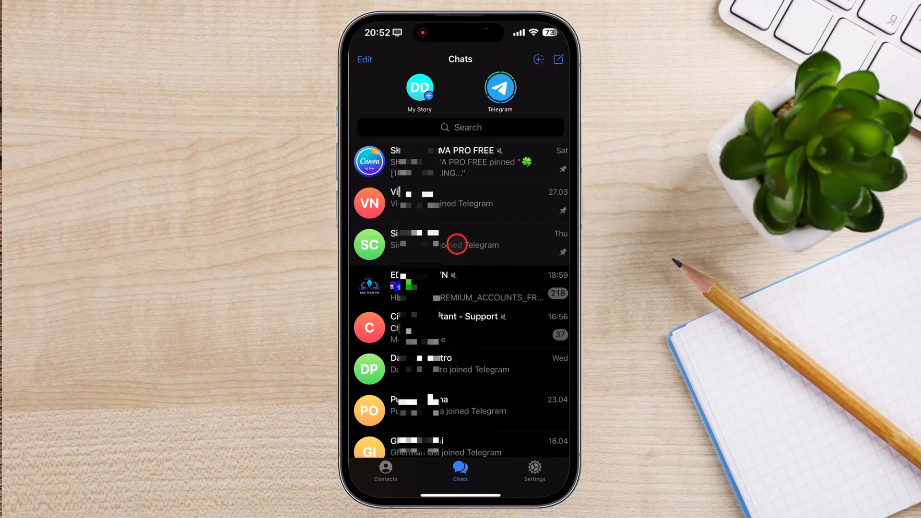